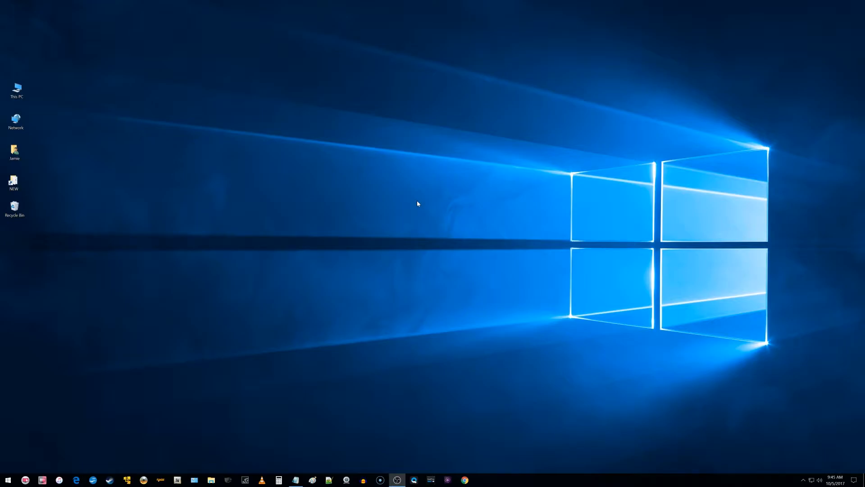
mouse_move(387, 212)
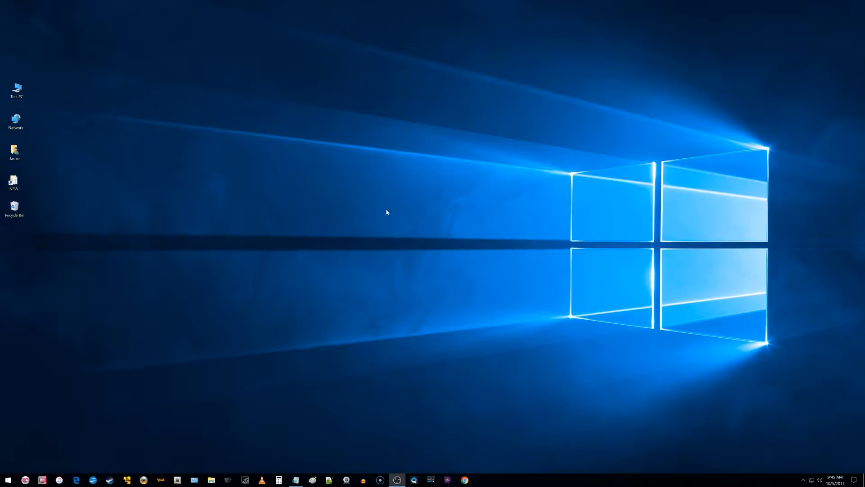
mouse_move(157, 376)
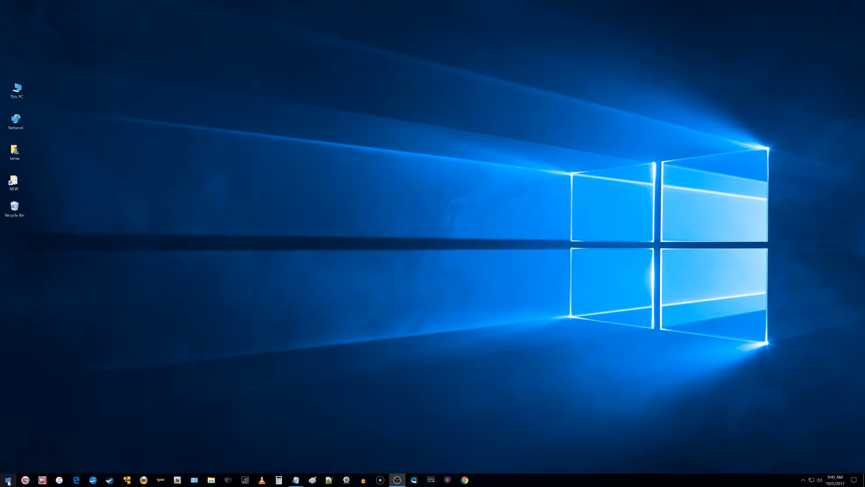
- Search Windows for 'gpedit.msc' from the Start shortcuts menu to launch Local Group Policy Editor
right_click(8, 481)
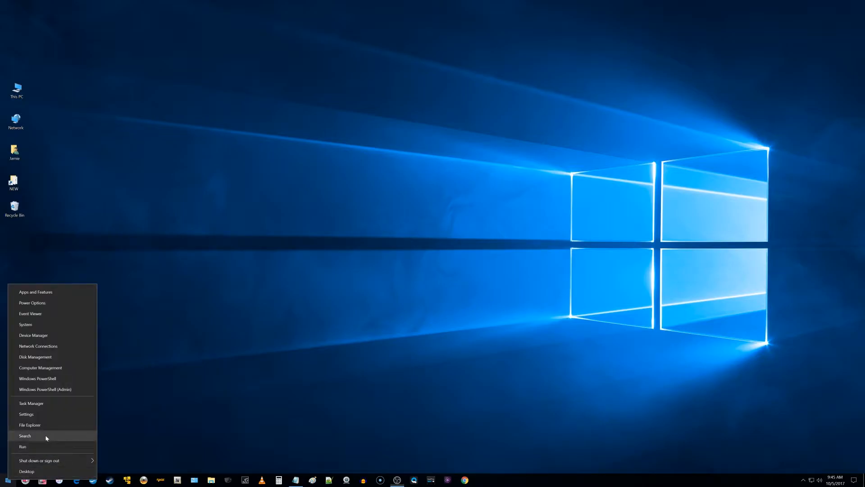
click(25, 435)
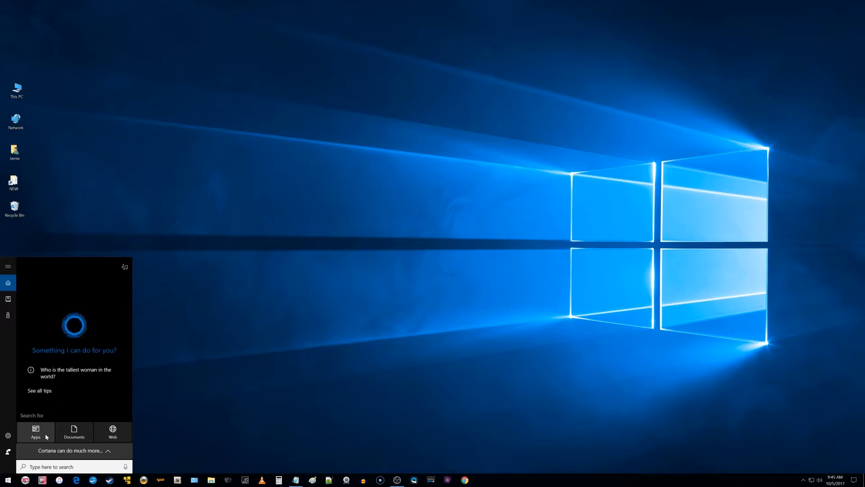
text(gpedit)
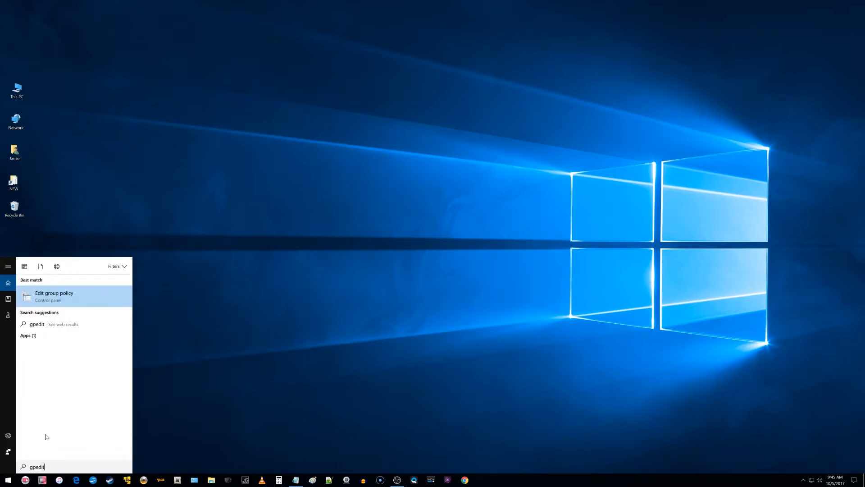
text(.msc)
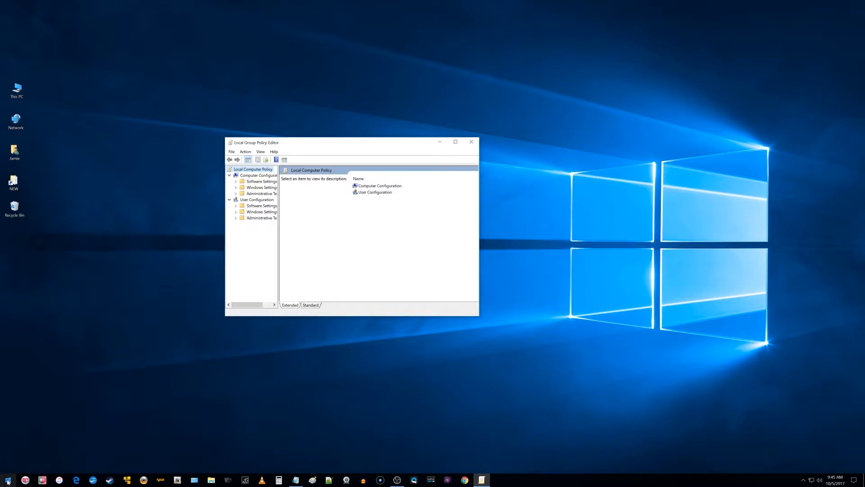
- Bring up the Start shortcuts menu again and dismiss it
right_click(8, 481)
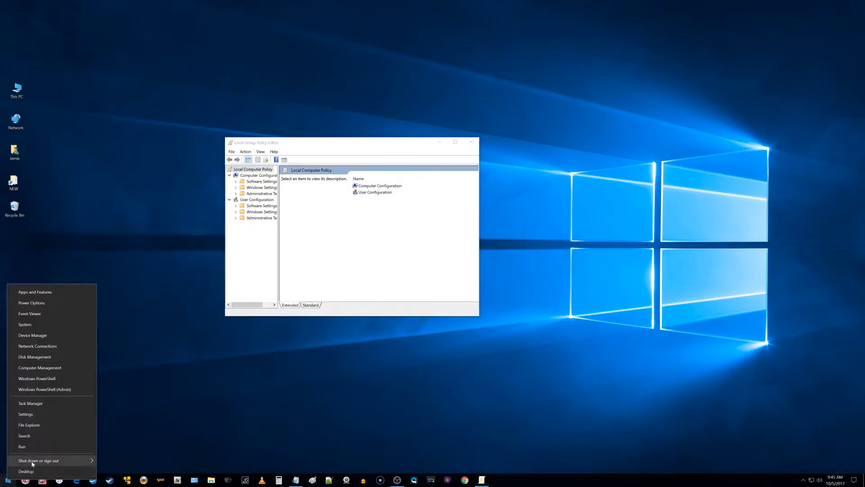
click(22, 447)
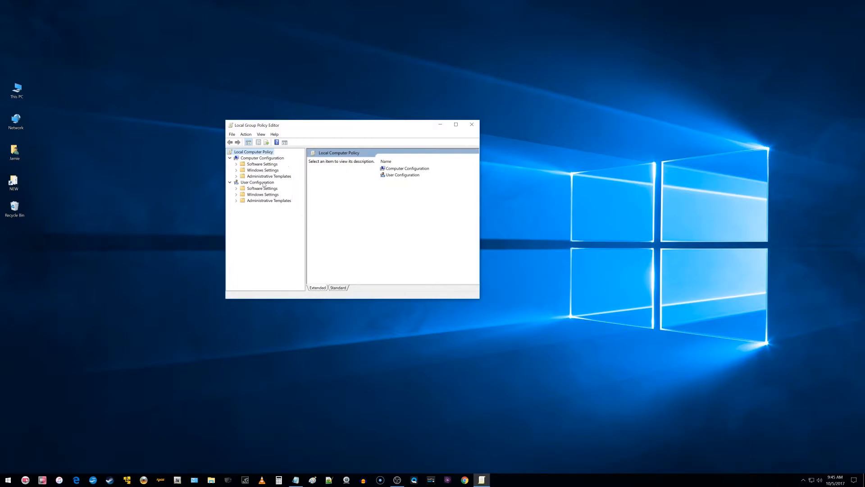
- Navigate to Administrative Templates > Control Panel > Personalization and select 'Do not display the lock screen'
click(269, 175)
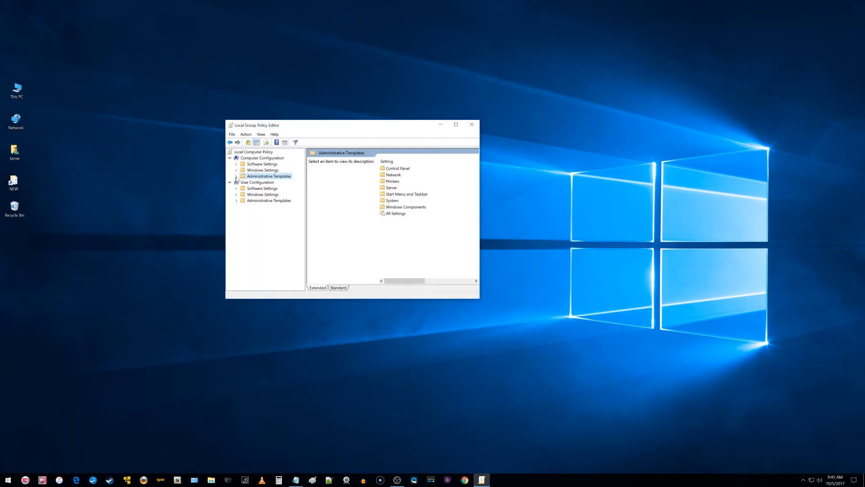
click(236, 176)
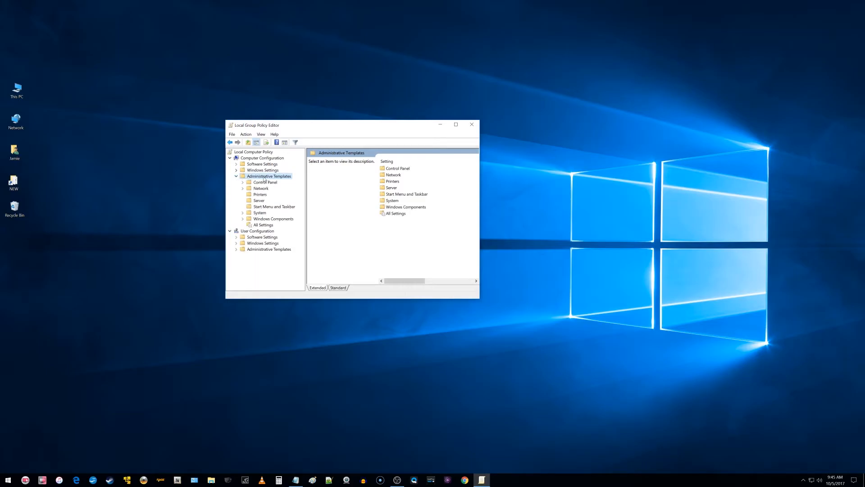
click(265, 182)
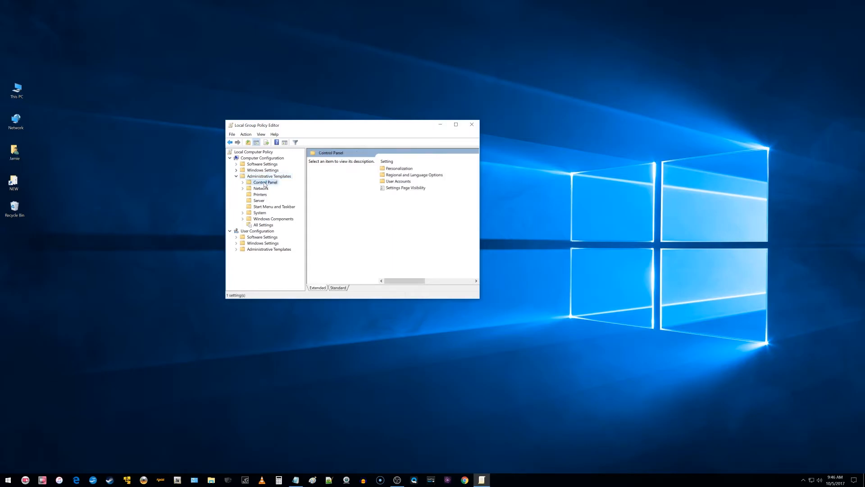
click(243, 182)
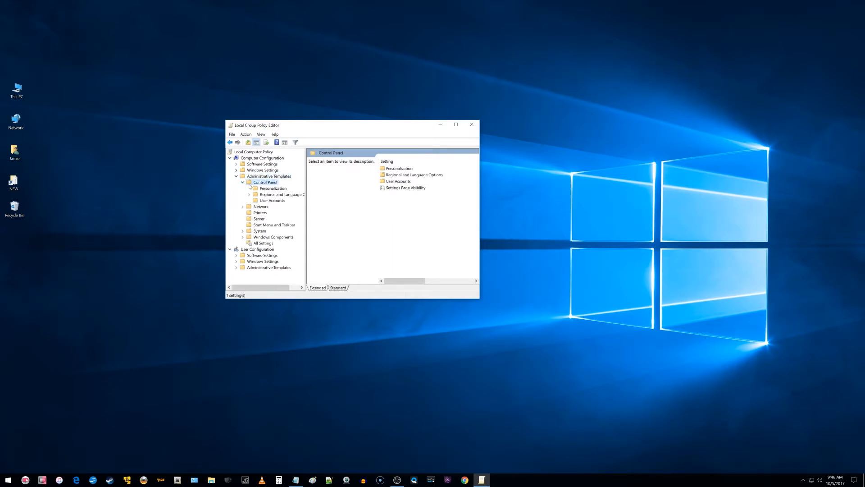
click(273, 188)
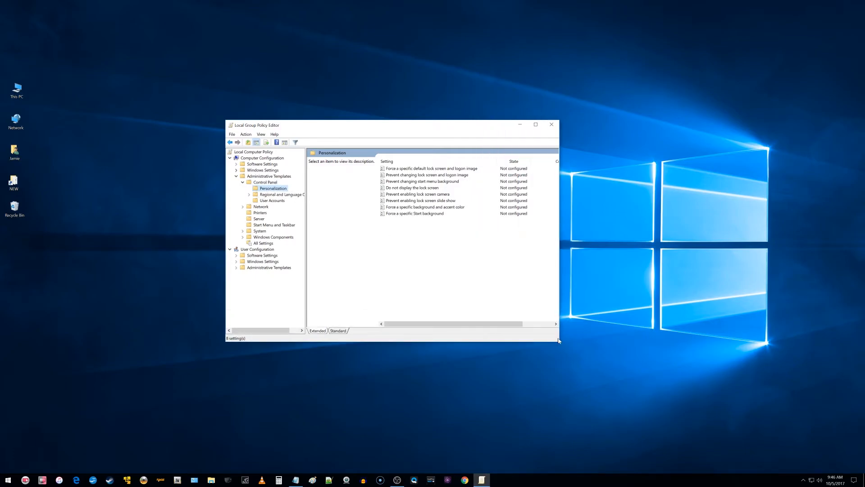
click(412, 188)
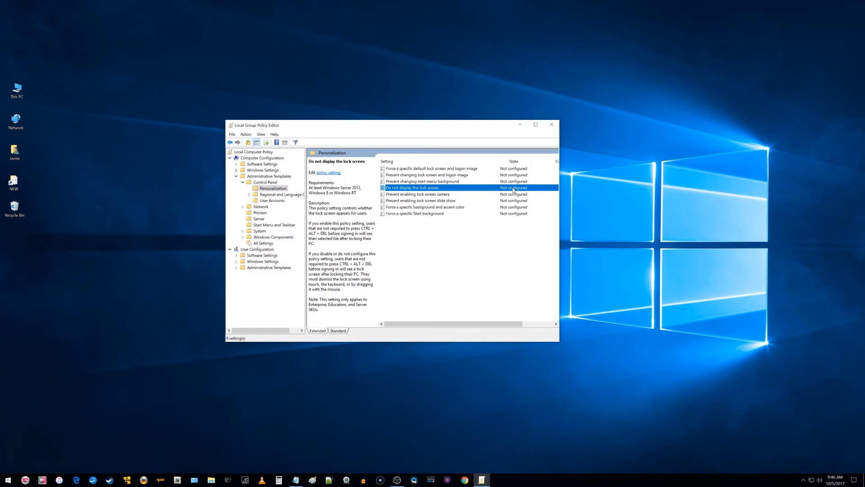
- Edit 'Do not display the lock screen', choose Enabled, and confirm with OK
double_click(412, 187)
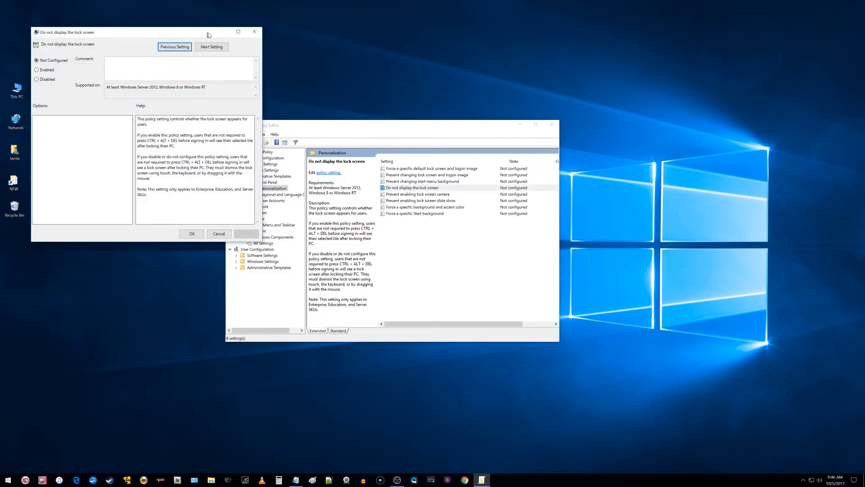
right_click(413, 187)
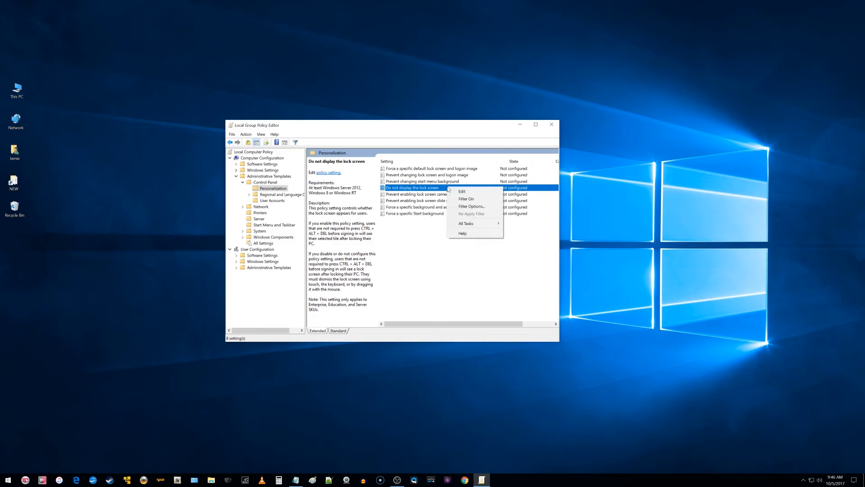
click(462, 191)
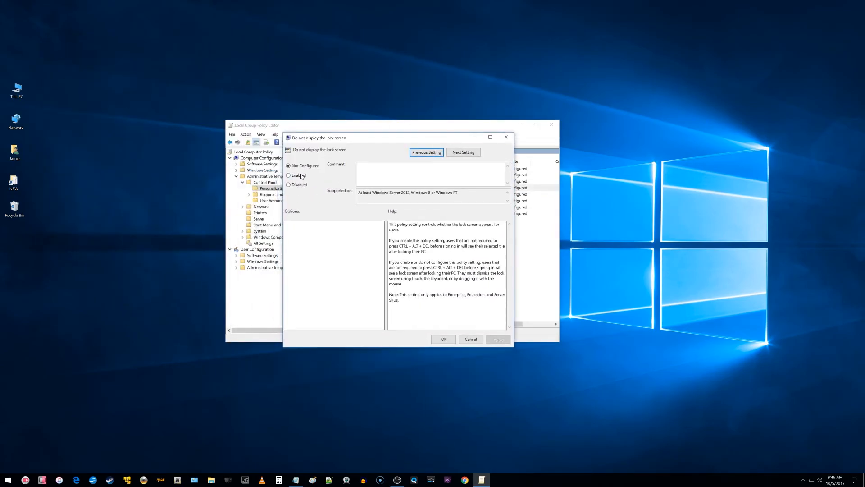
click(288, 175)
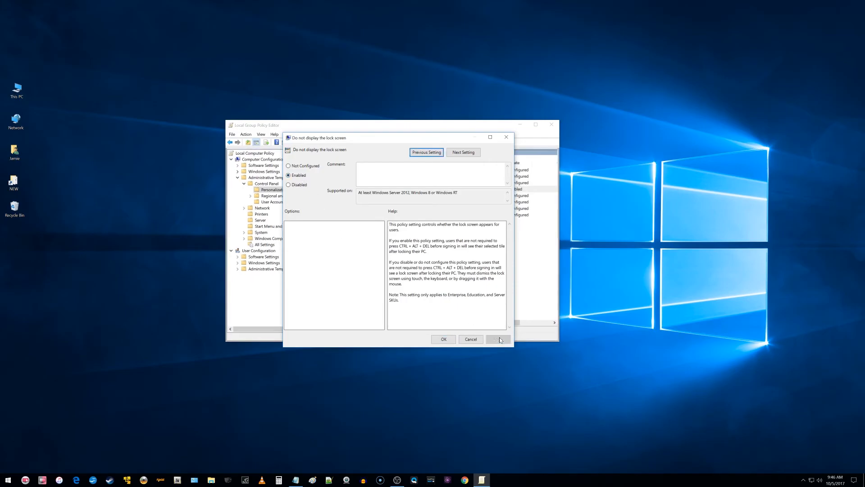
click(443, 339)
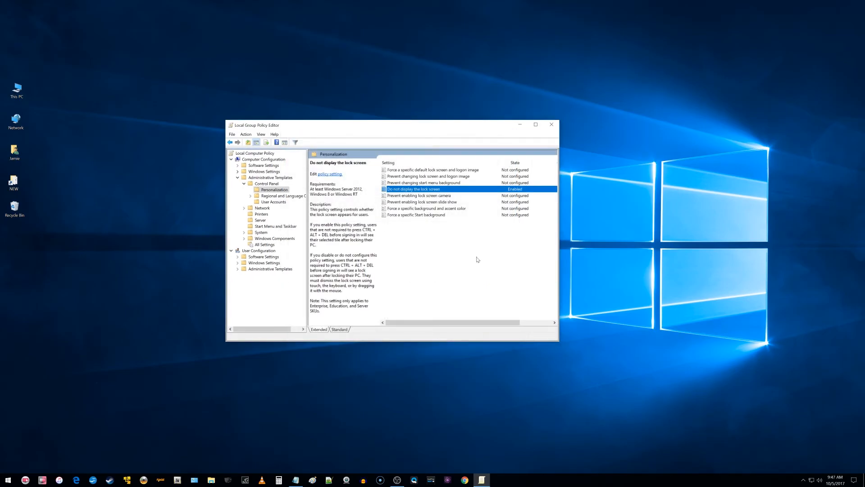
mouse_move(427, 194)
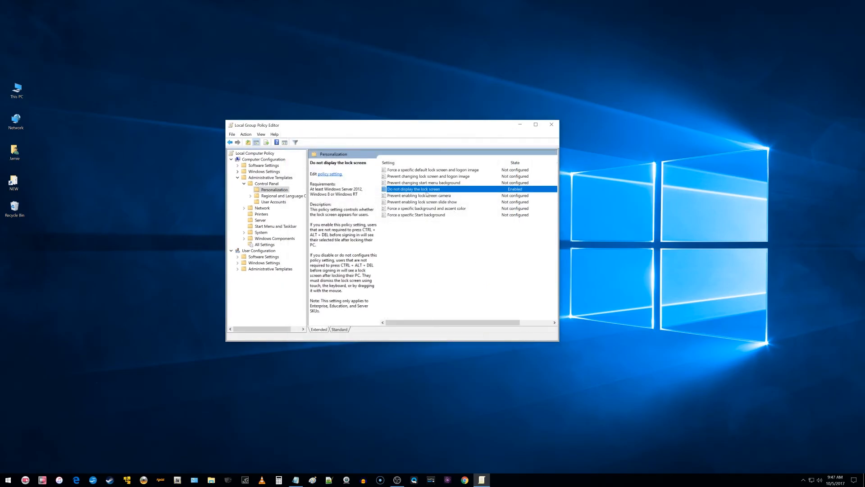
- Close the Local Group Policy Editor window
click(550, 124)
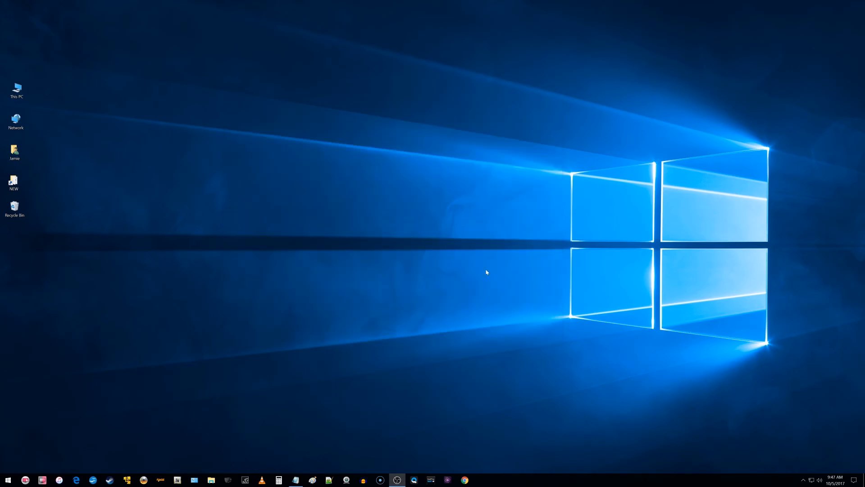